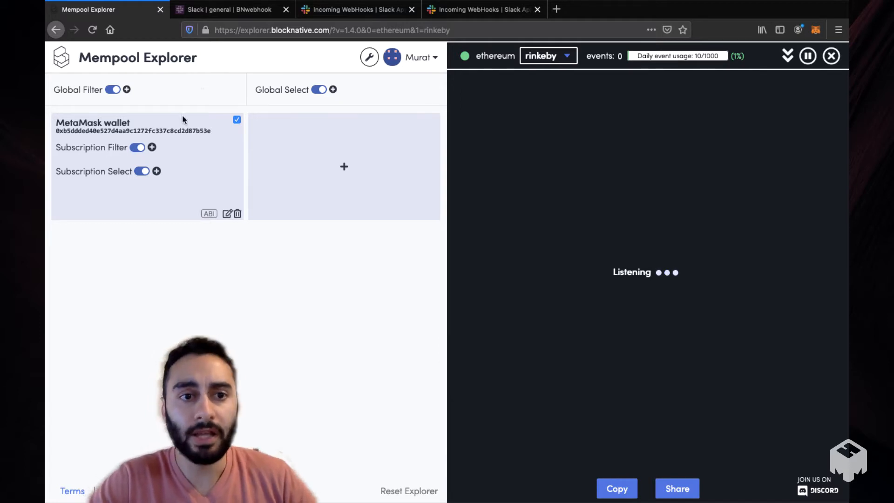
pyautogui.moveTo(124, 132)
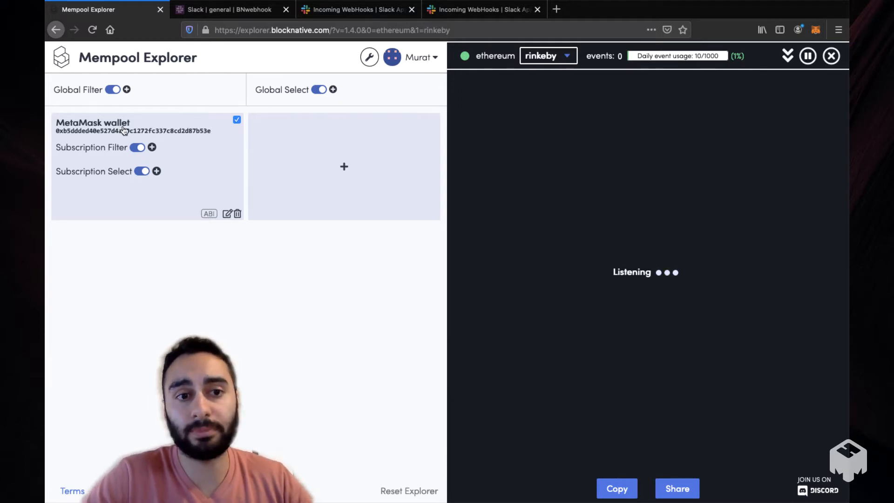
pyautogui.moveTo(148, 192)
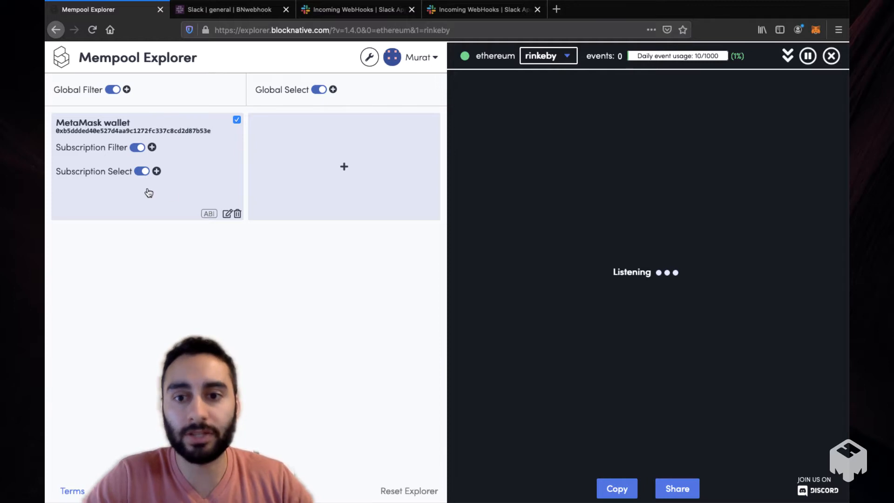
pyautogui.moveTo(561, 63)
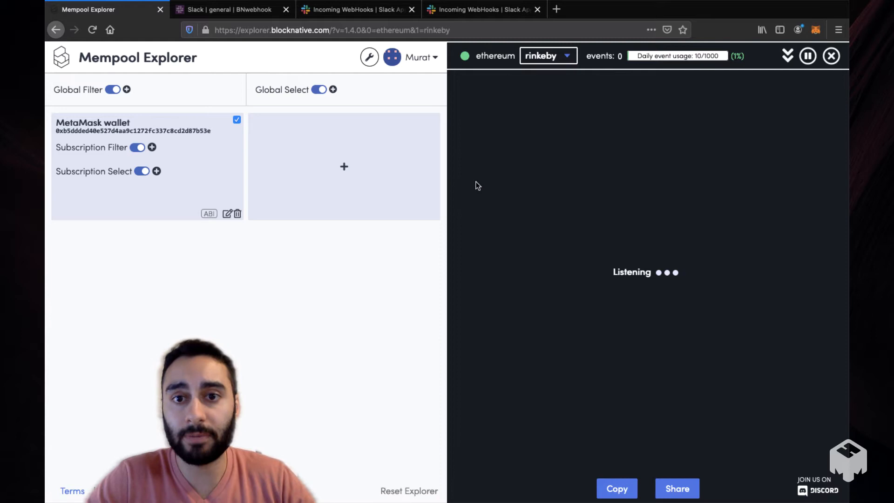
# Copy the Slack incoming webhook URL that posts to #general
pyautogui.click(239, 9)
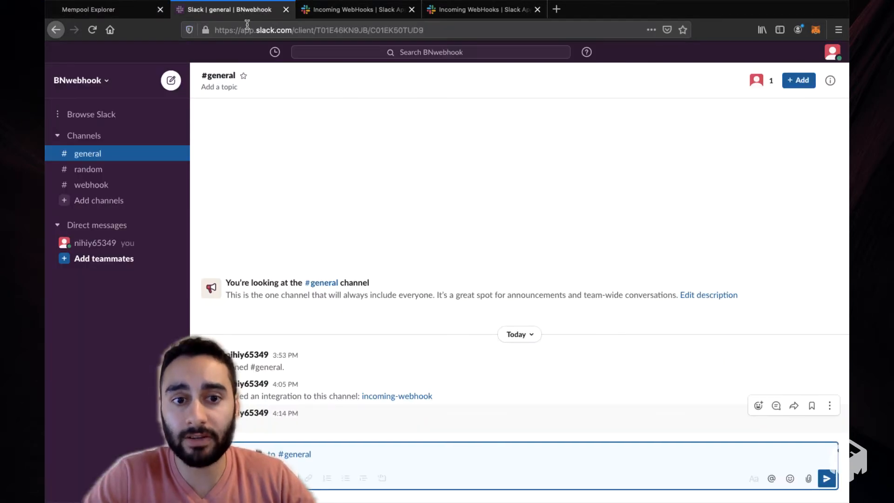
pyautogui.moveTo(463, 120)
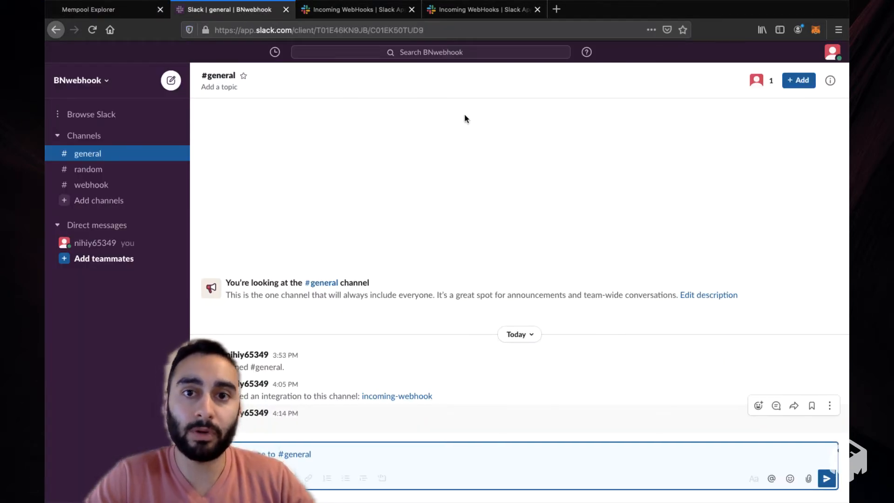
pyautogui.click(482, 9)
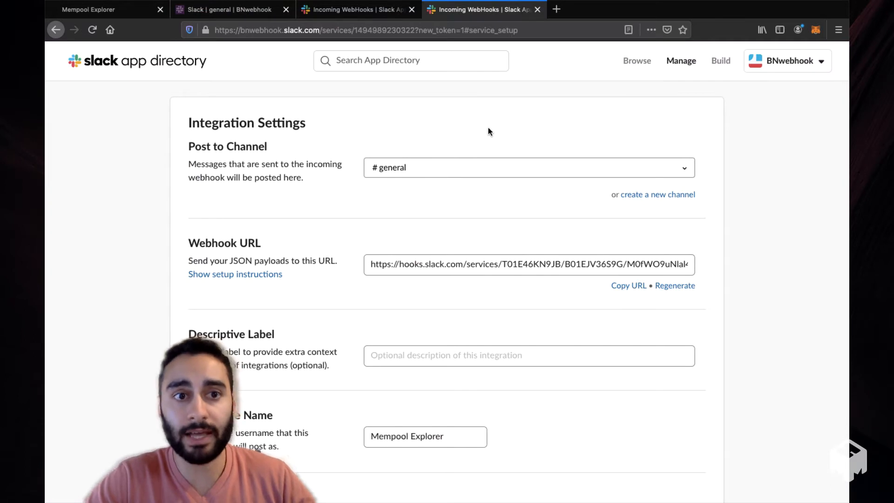
pyautogui.moveTo(632, 297)
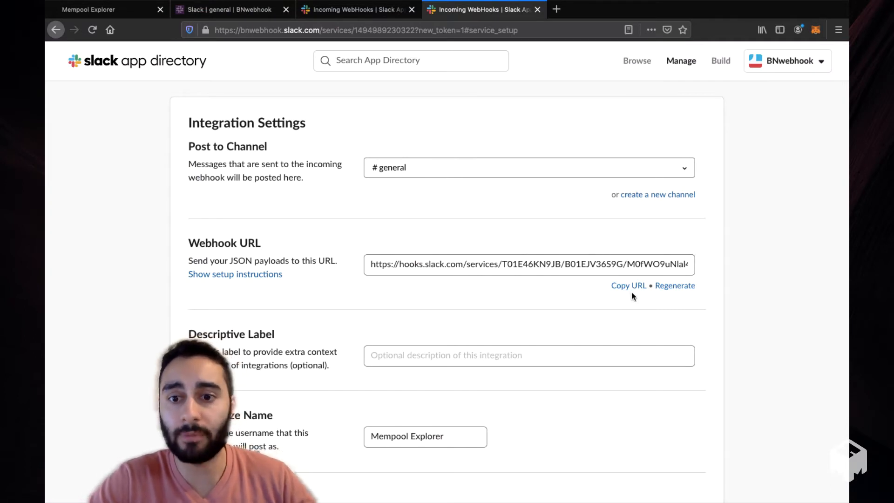
pyautogui.click(629, 285)
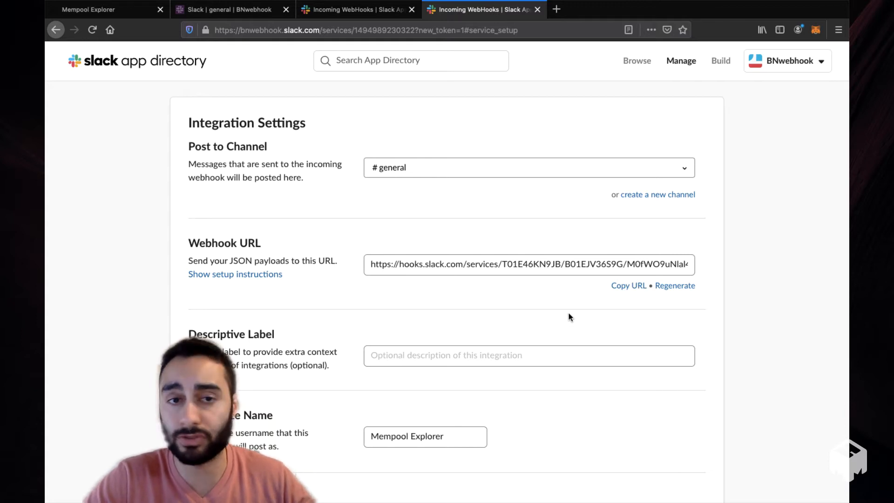
# Go to the Mempool Explorer account page listing the Default API key
pyautogui.click(98, 9)
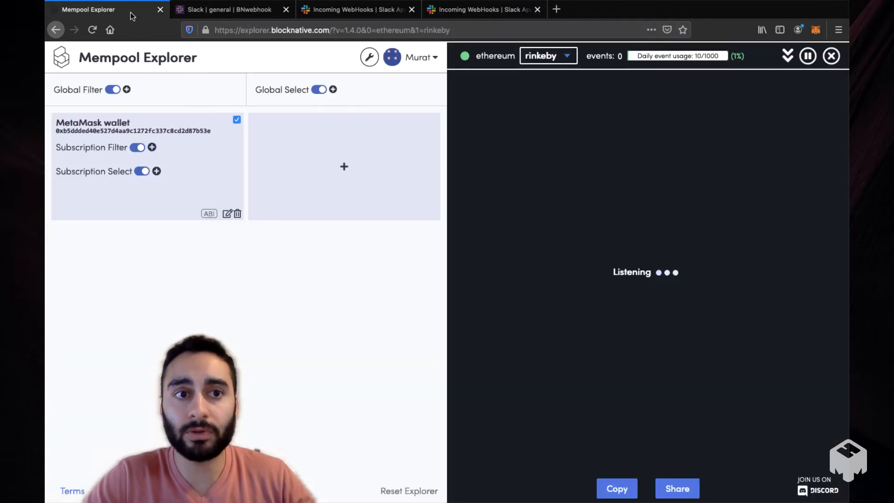
pyautogui.moveTo(416, 63)
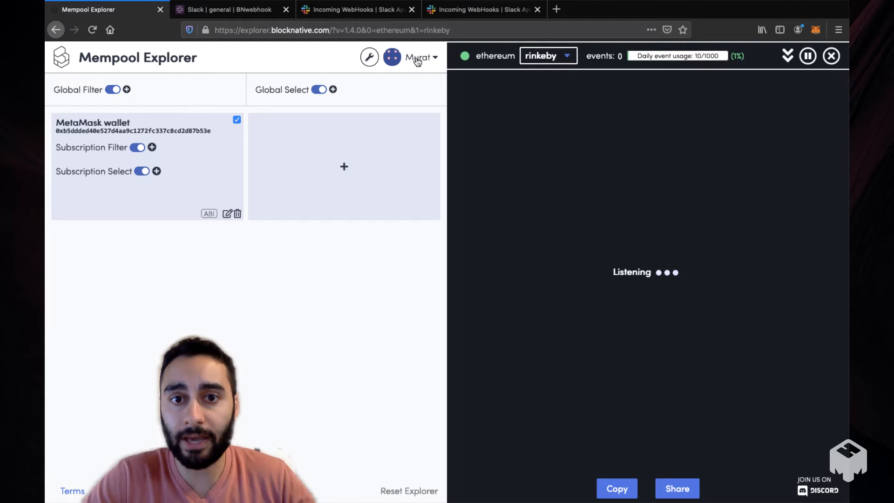
pyautogui.click(417, 57)
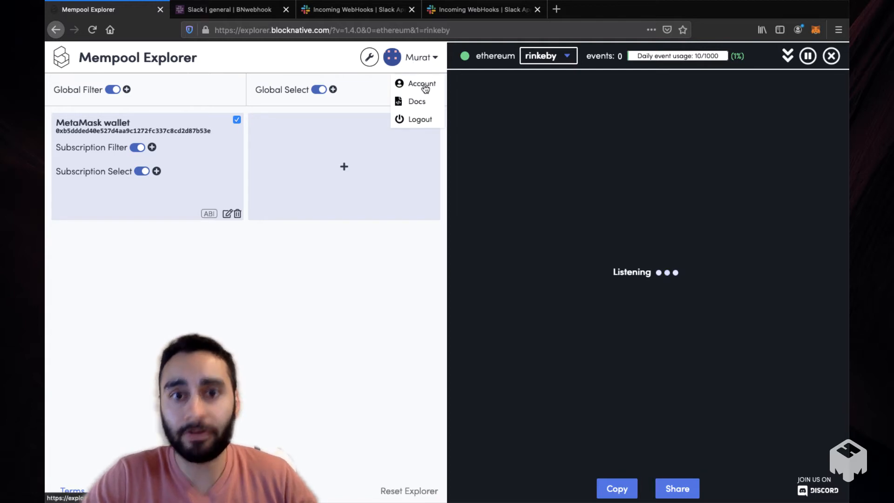
pyautogui.click(422, 84)
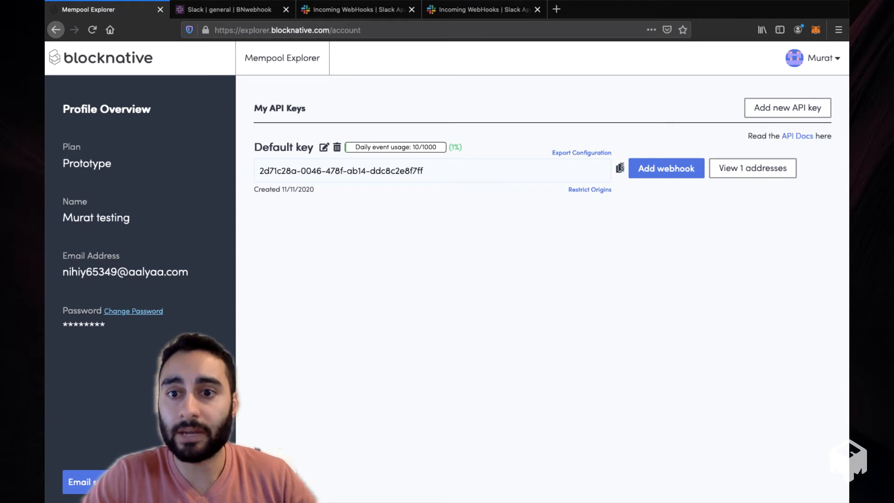
# Add a rinkeby webhook to the Default key using the pasted Slack hooks URL
pyautogui.click(666, 168)
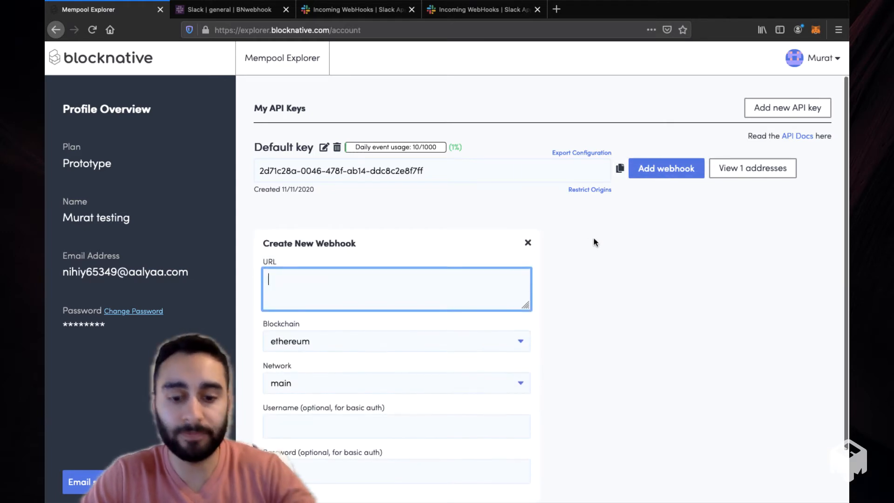
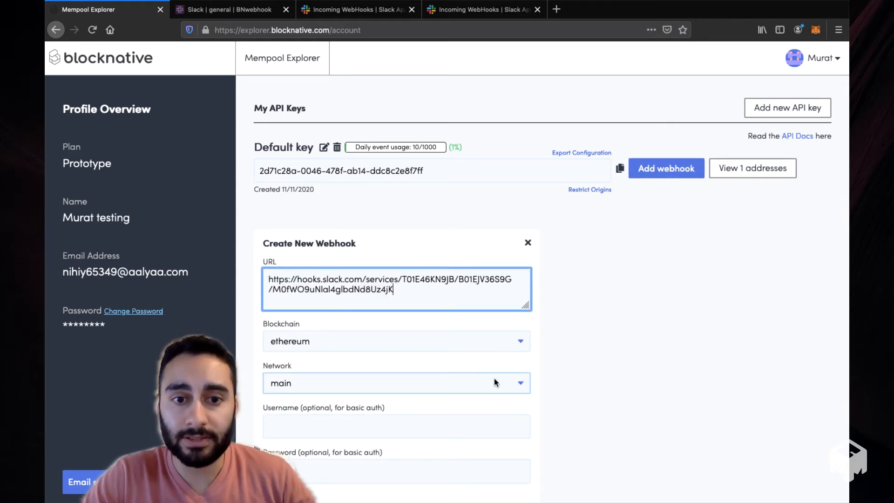
pyautogui.click(397, 383)
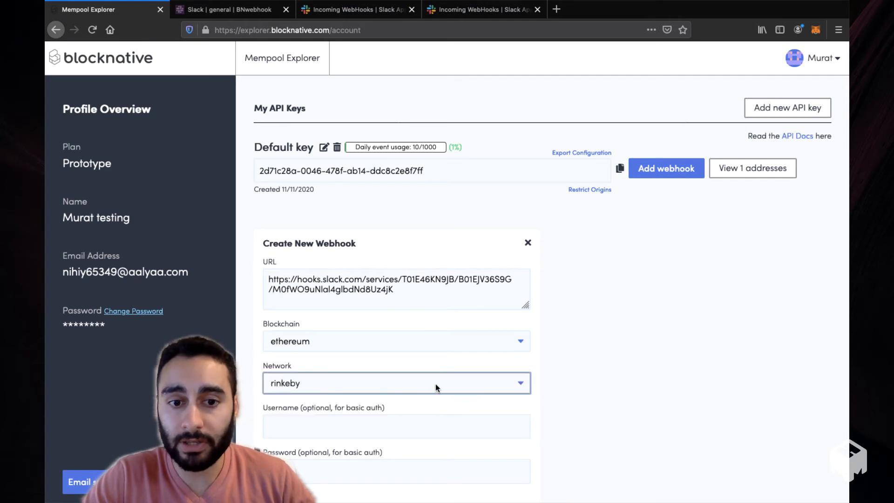
pyautogui.scroll(-3)
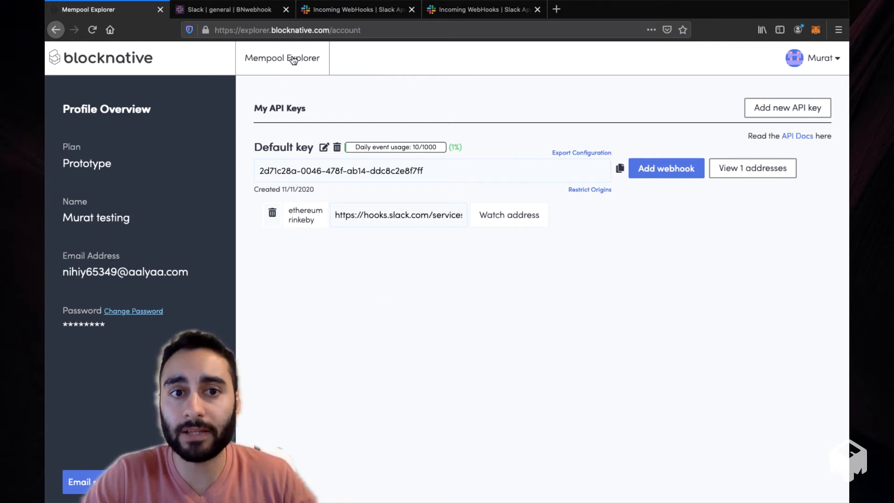
# Save the current Rinkeby explorer configuration to the Default key and confirm
pyautogui.click(282, 58)
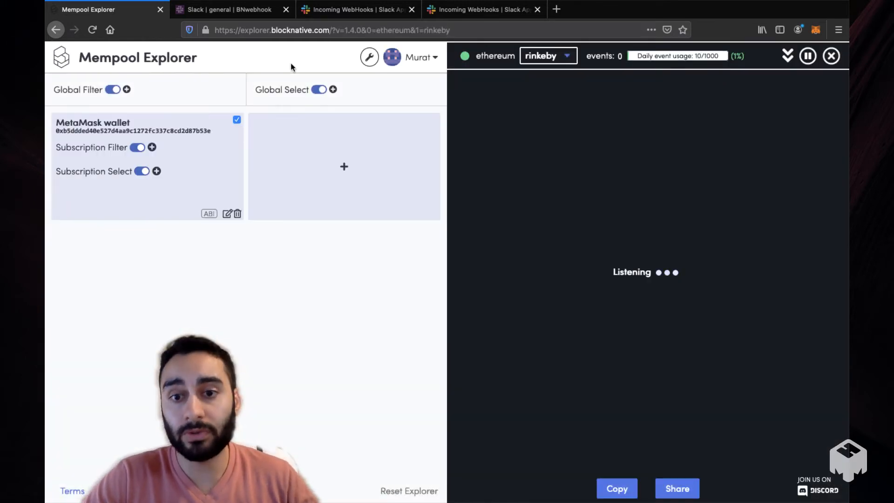
pyautogui.click(369, 57)
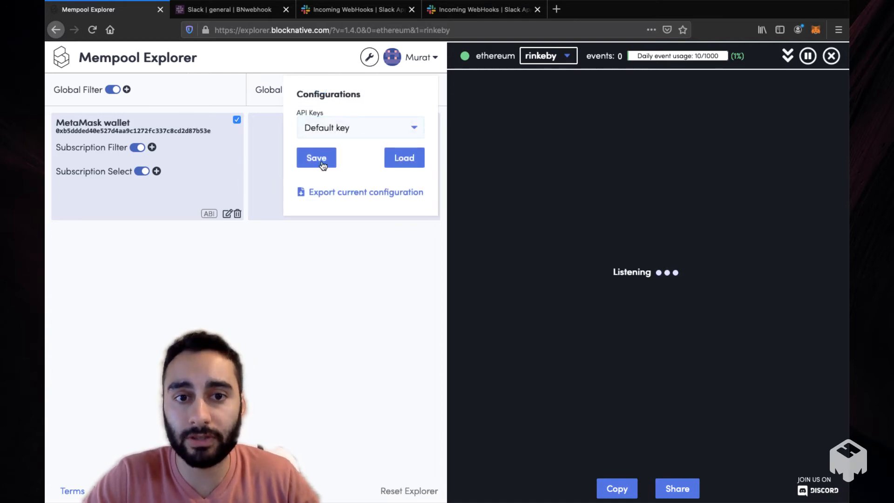
pyautogui.click(316, 157)
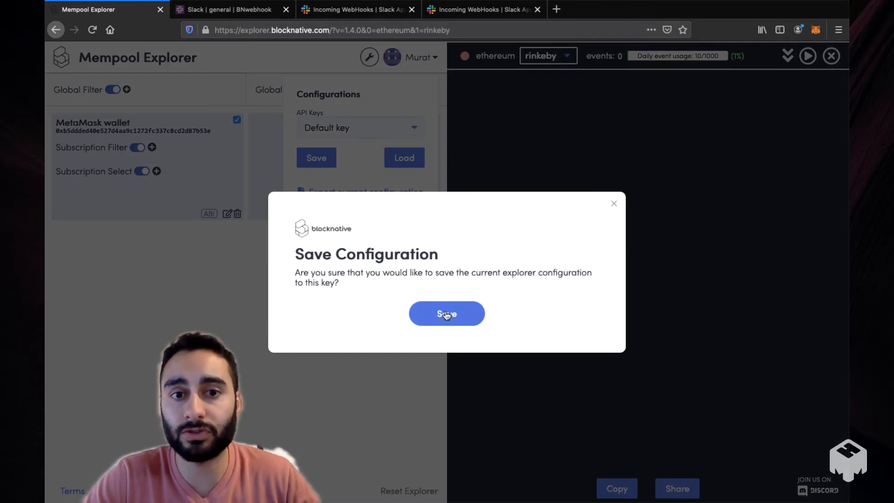
pyautogui.click(447, 313)
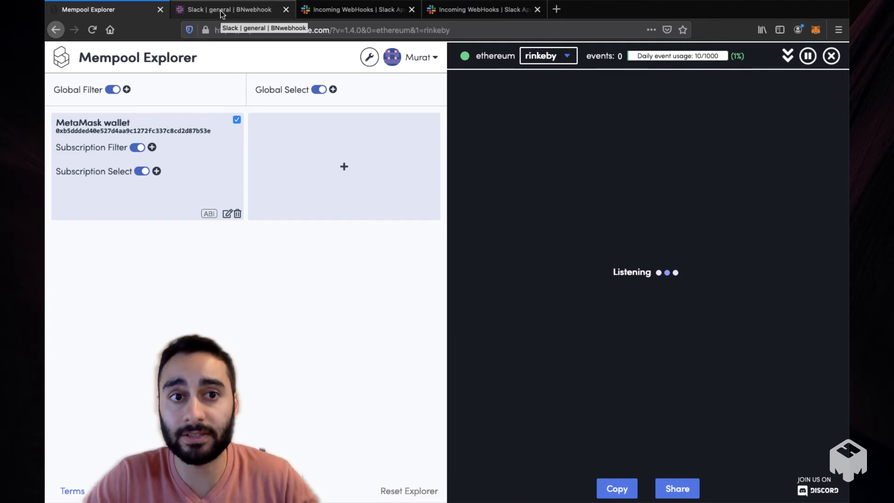
# Send and confirm a 10 ETH Rinkeby transfer from Account 2 to itself in MetaMask
pyautogui.click(221, 10)
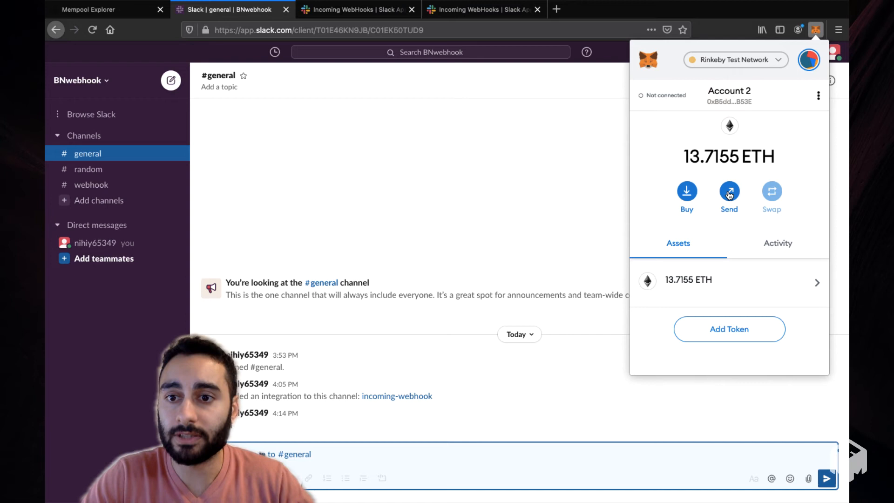
pyautogui.click(729, 191)
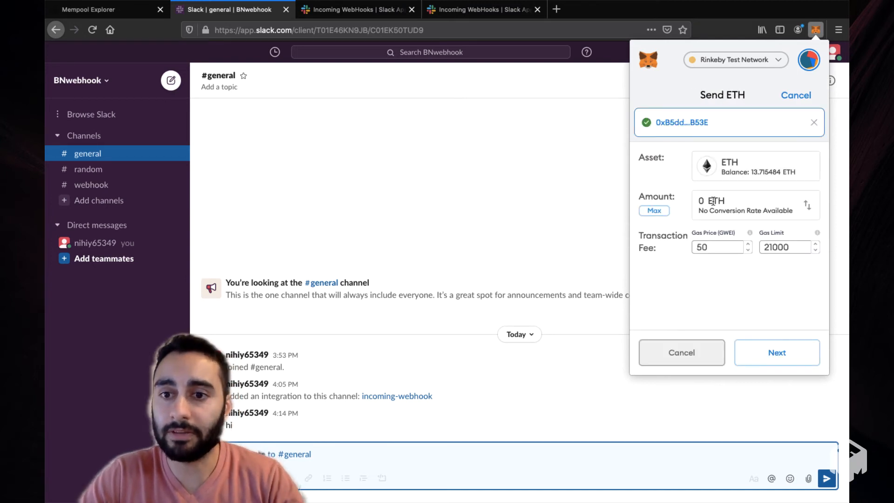
pyautogui.write('10')
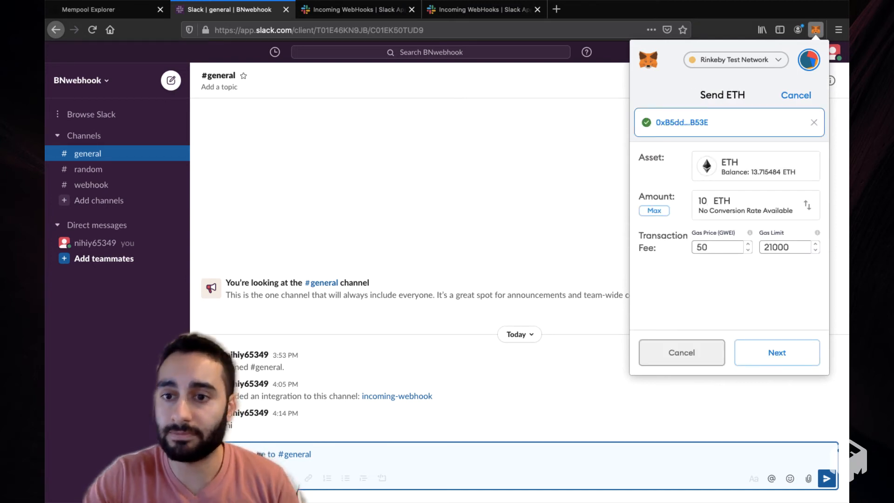
pyautogui.click(777, 353)
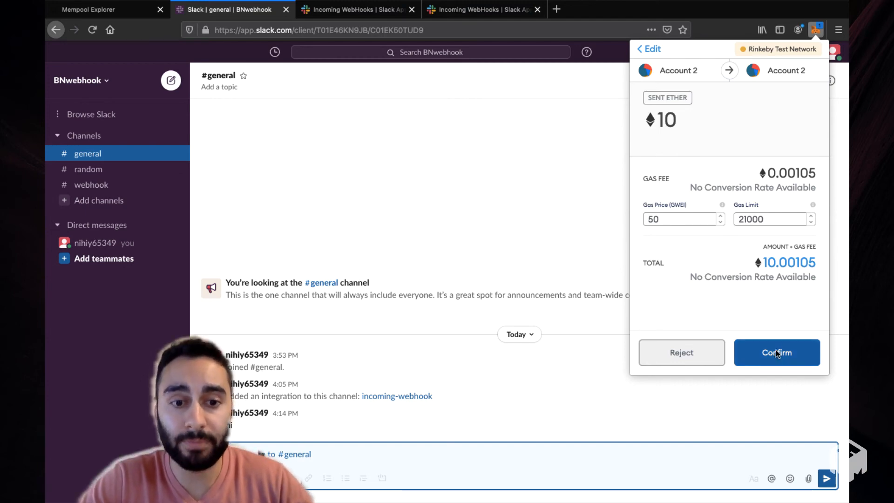
pyautogui.click(777, 353)
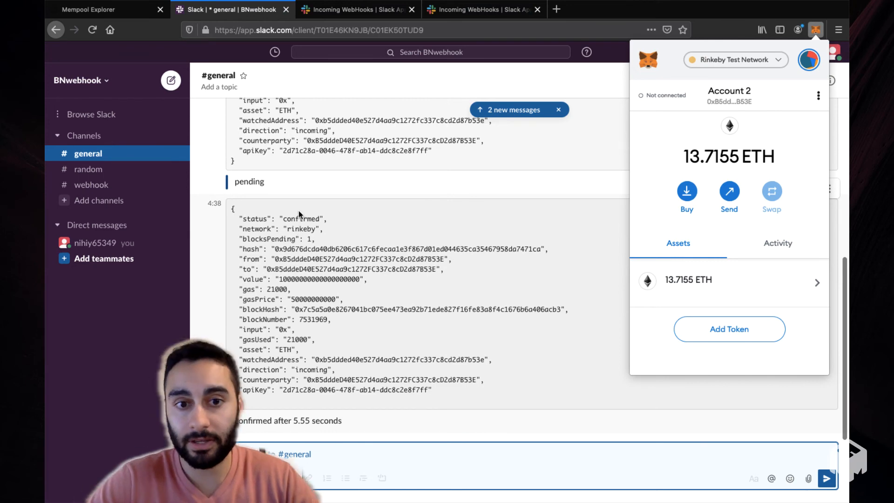
# Close the MetaMask popup to reveal the webhook transaction JSON in #general
pyautogui.click(103, 9)
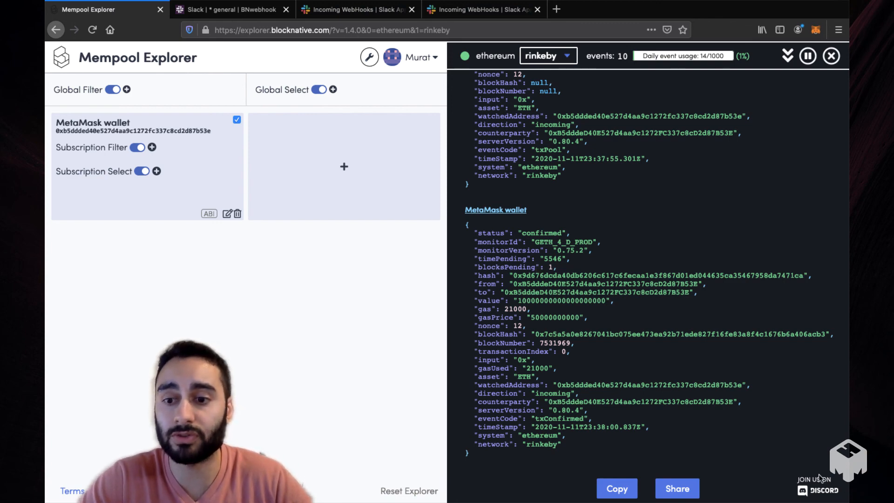
pyautogui.moveTo(377, 395)
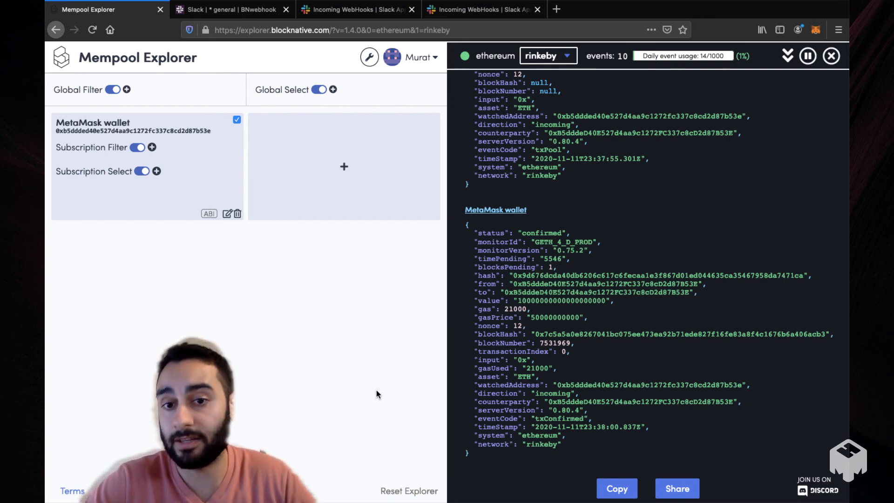